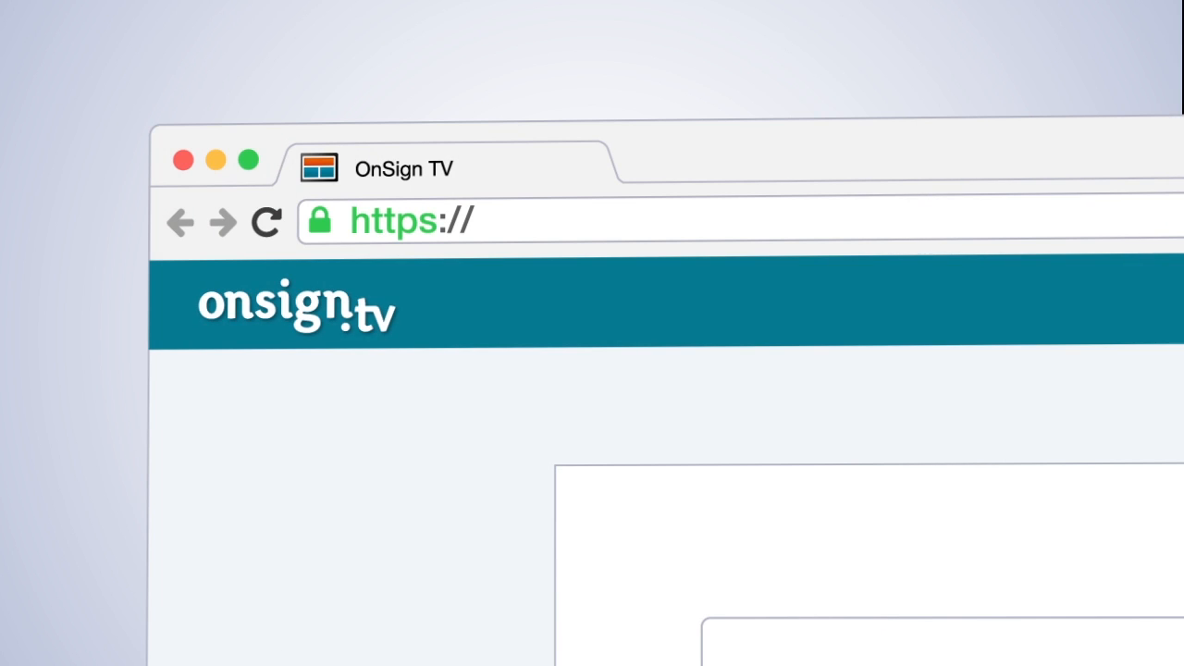
# Step: Enter the onsign.tv download address in the browser
pyautogui.write('onsign.tv/d')
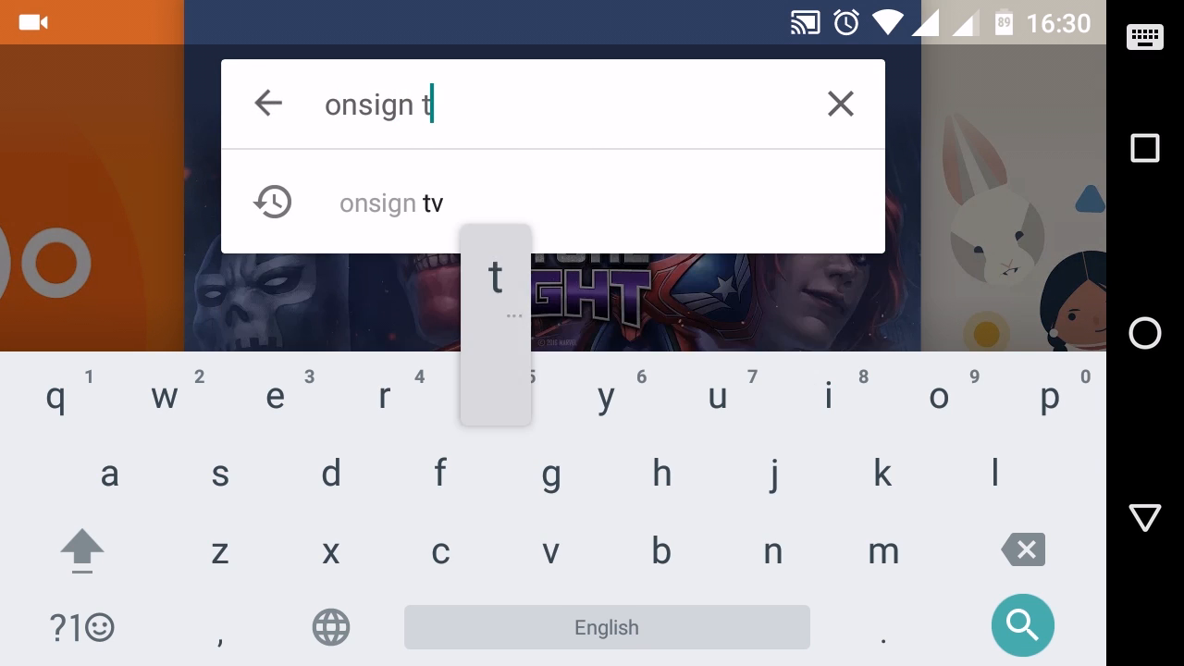
# Step: Open the OnSign TV search result and install the OnSign TV – Digital Signage app
pyautogui.click(390, 203)
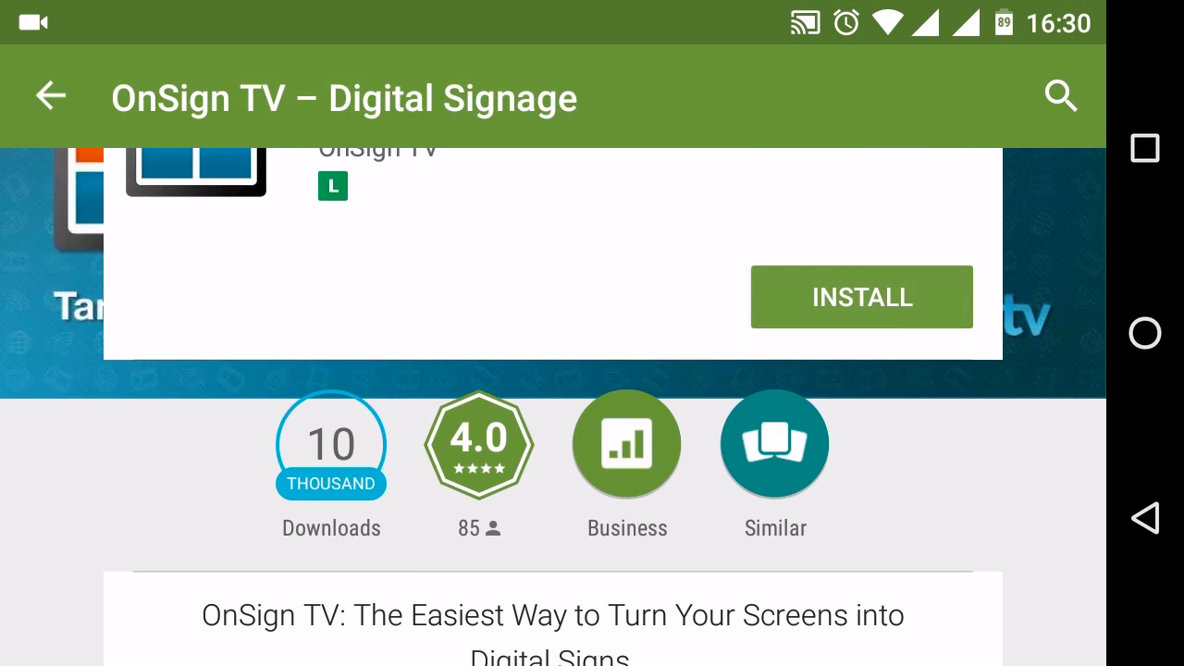
pyautogui.click(861, 297)
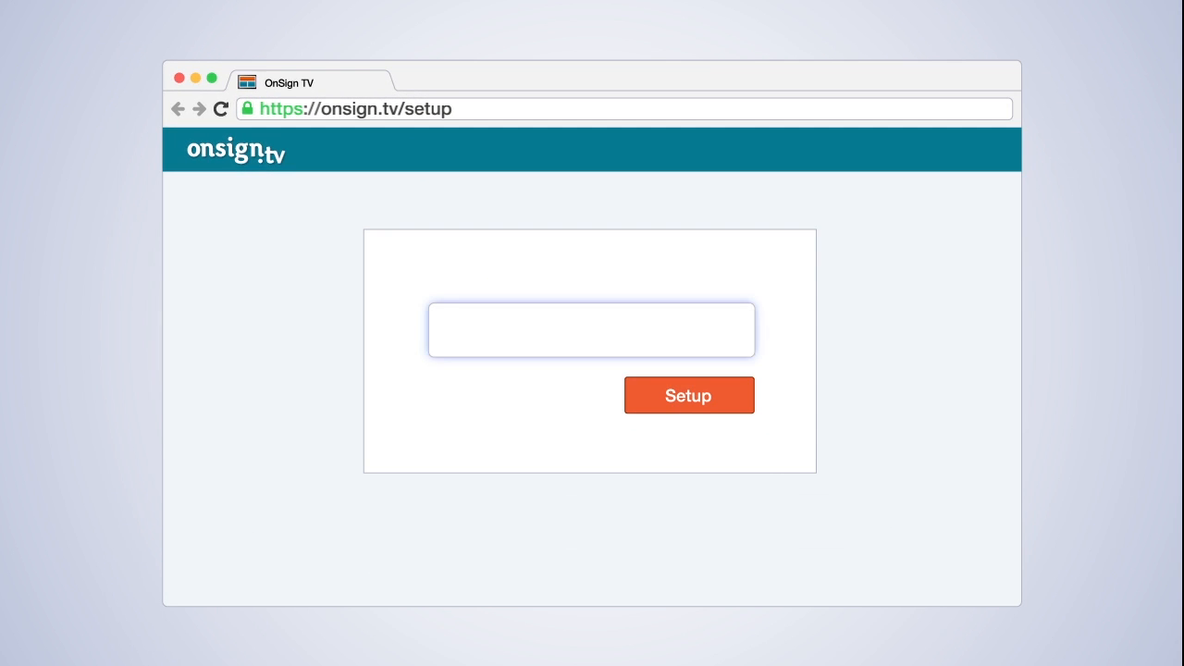
# Step: Register the player at onsign.tv/setup using the code shown on the player
pyautogui.click(689, 395)
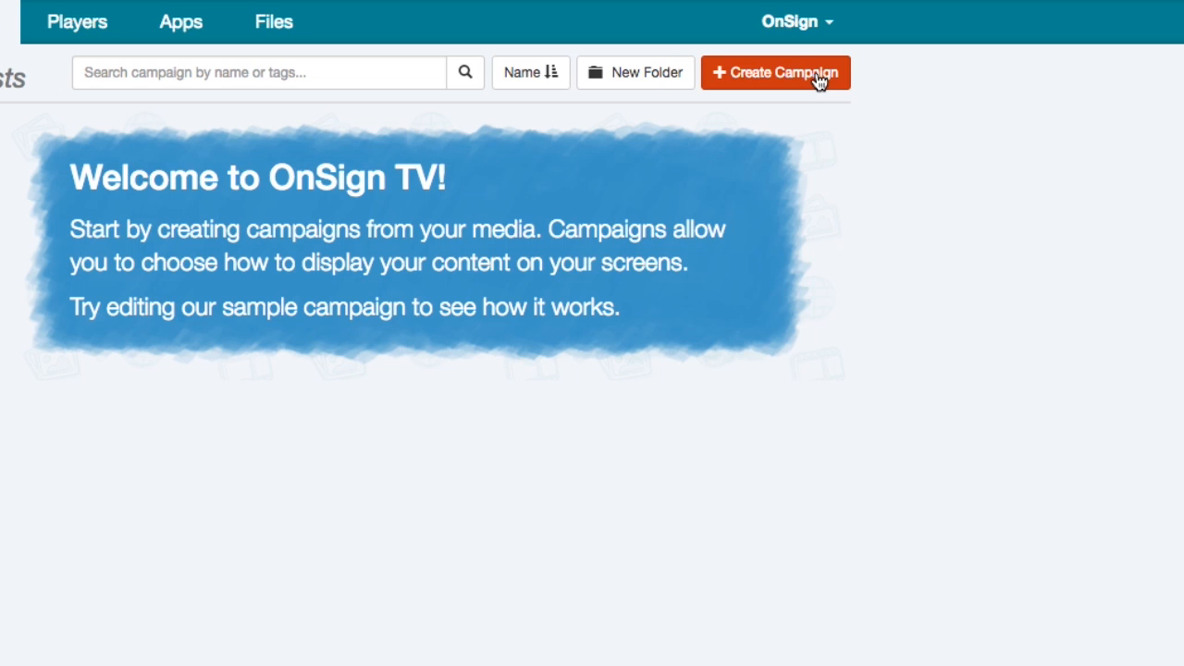
# Step: Create 'My First Campaign' with Bales of hay.jpg, In the desert.mp4 and Sample Clock App, then save
pyautogui.click(775, 72)
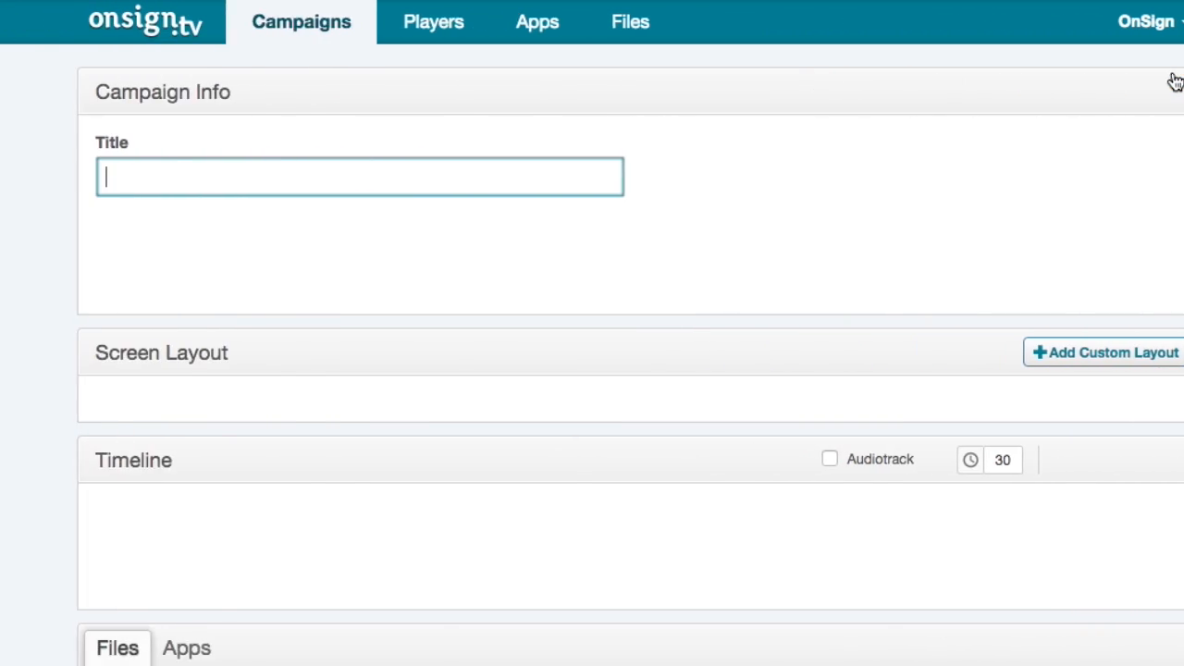
pyautogui.write('My First Campaign')
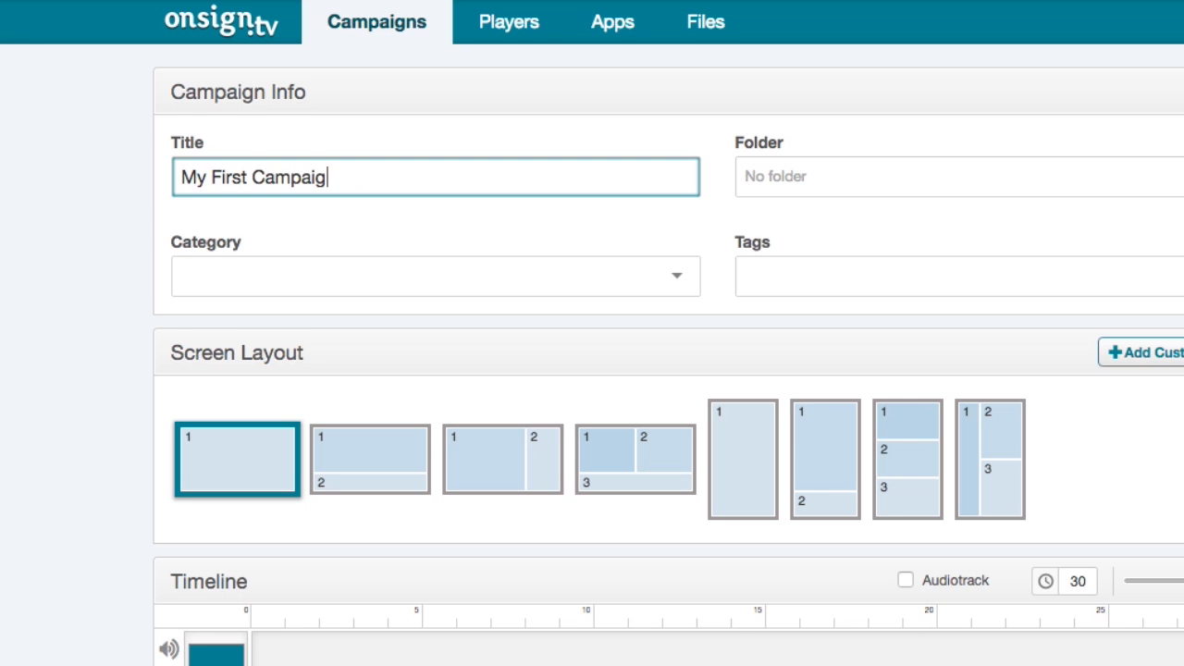
pyautogui.scroll(-3)
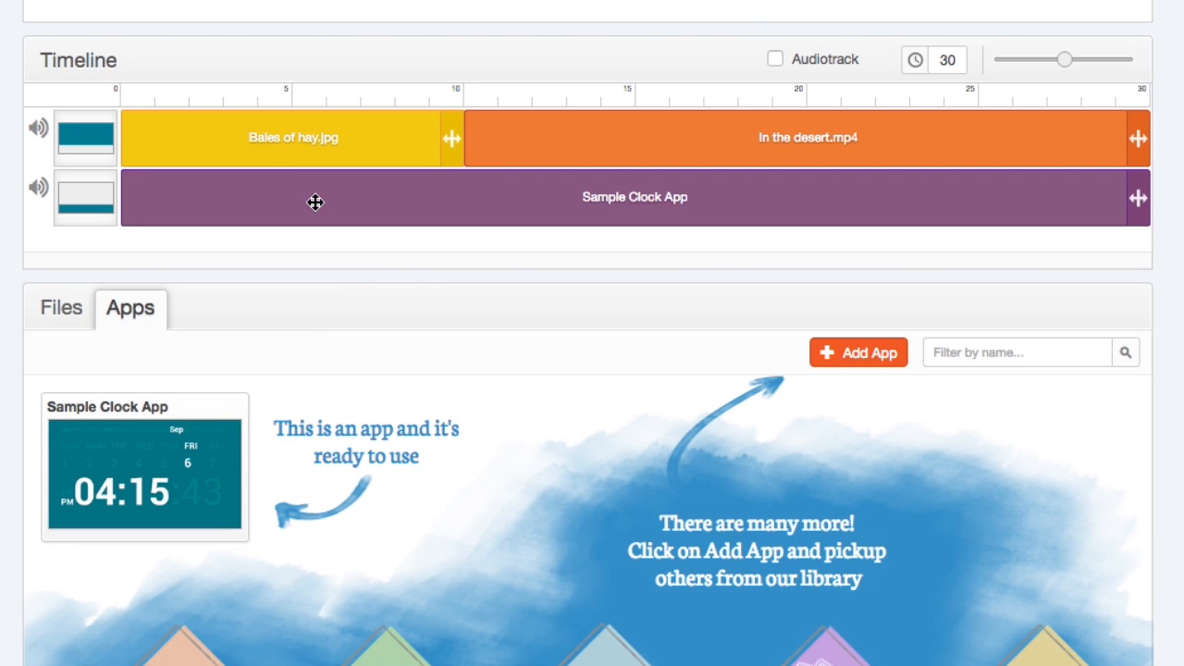
pyautogui.scroll(-3)
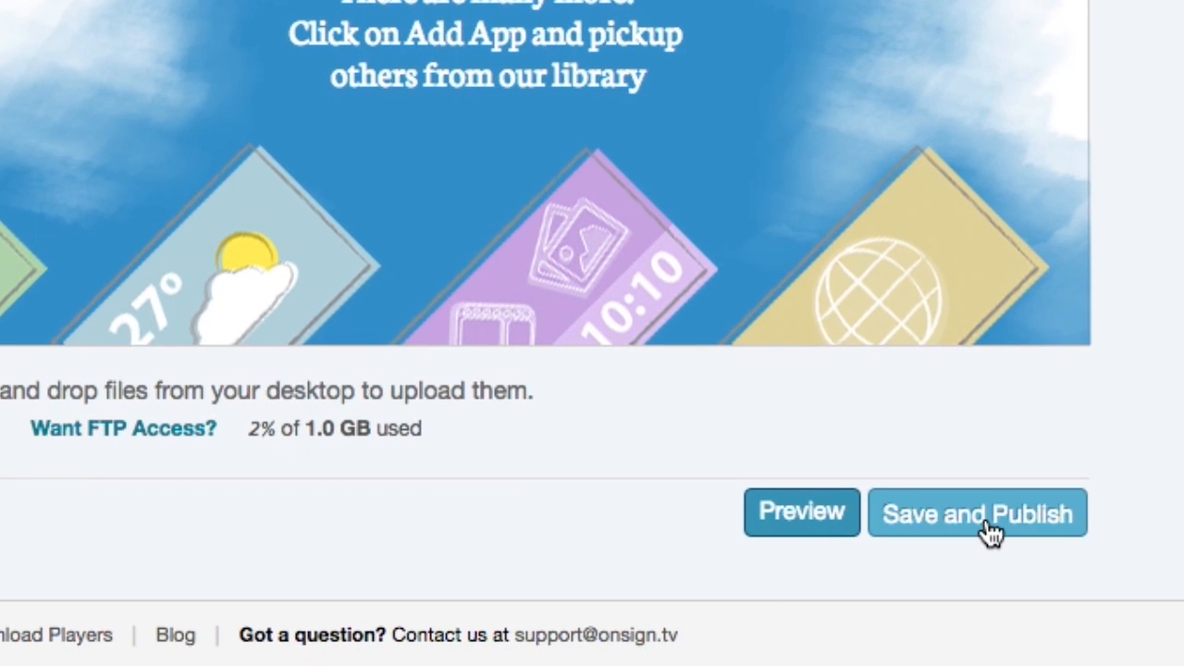
pyautogui.click(977, 512)
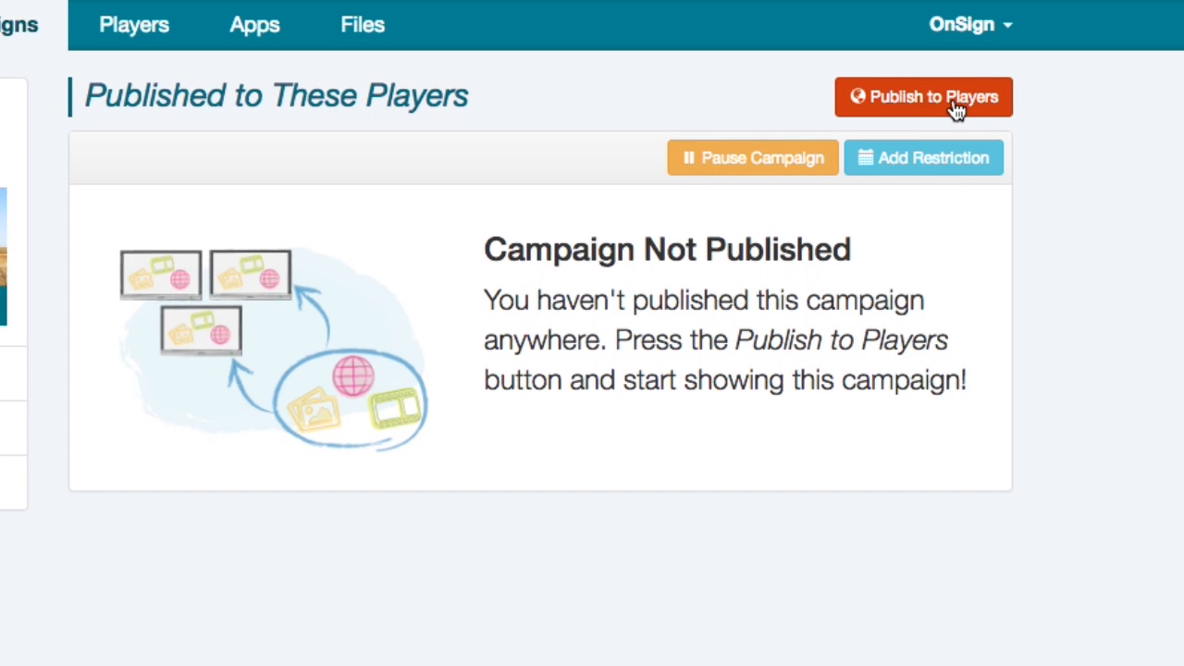
# Step: Select Player Number 1 under Publish to Players for My First Campaign
pyautogui.click(922, 96)
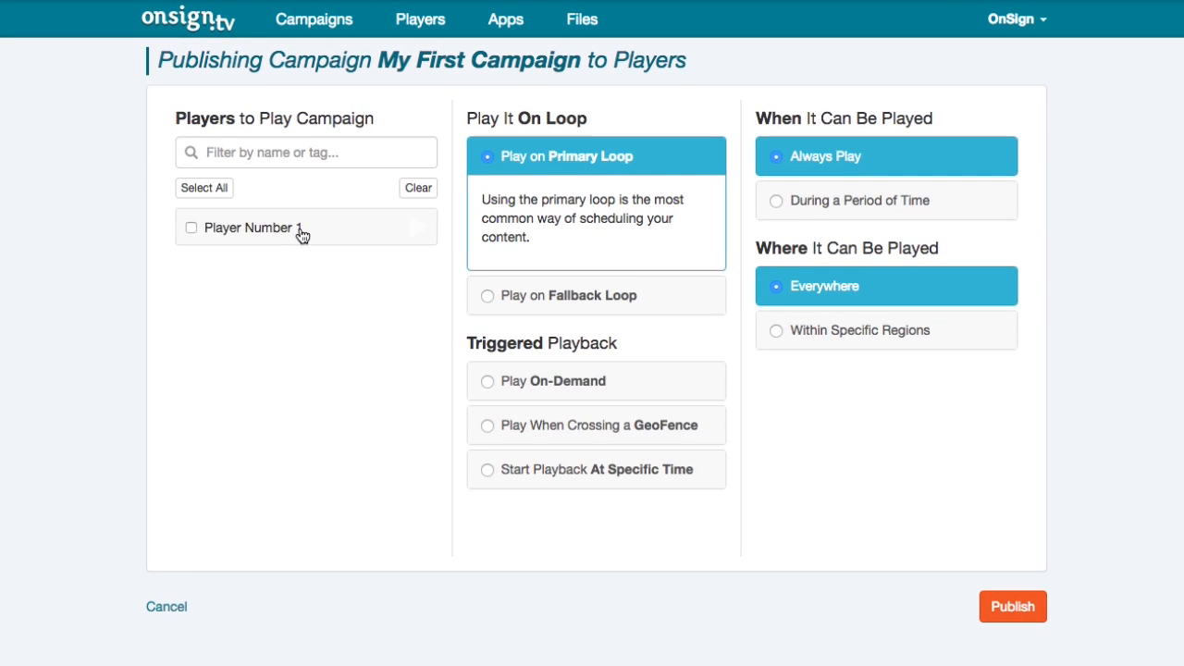
pyautogui.click(1012, 606)
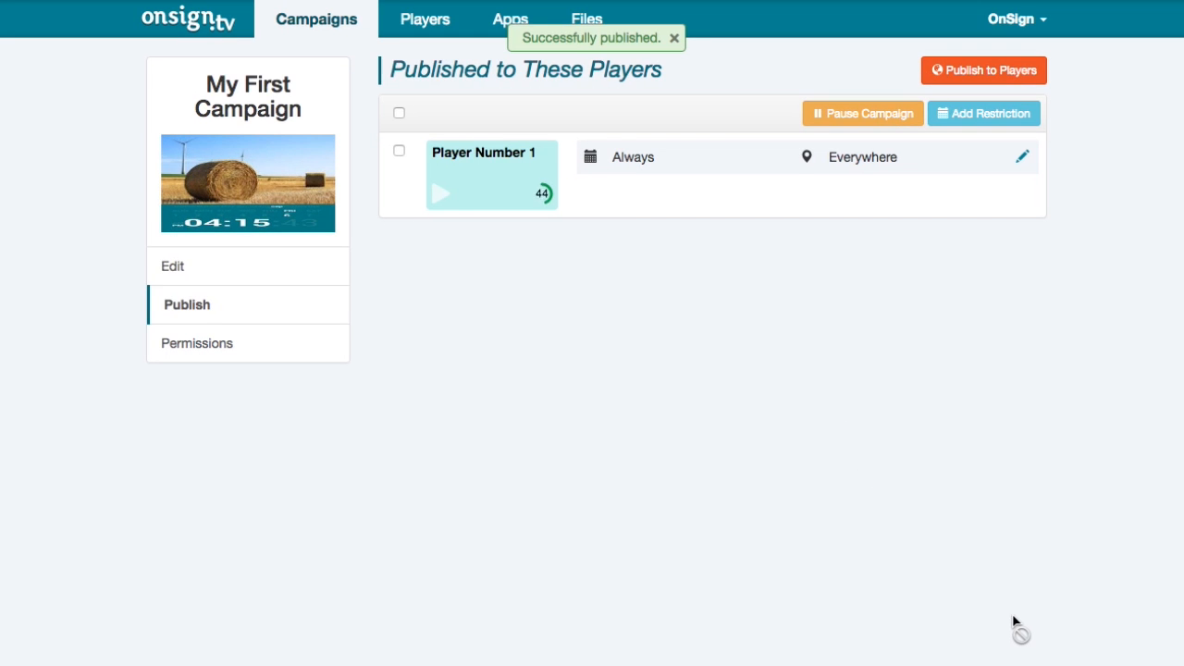